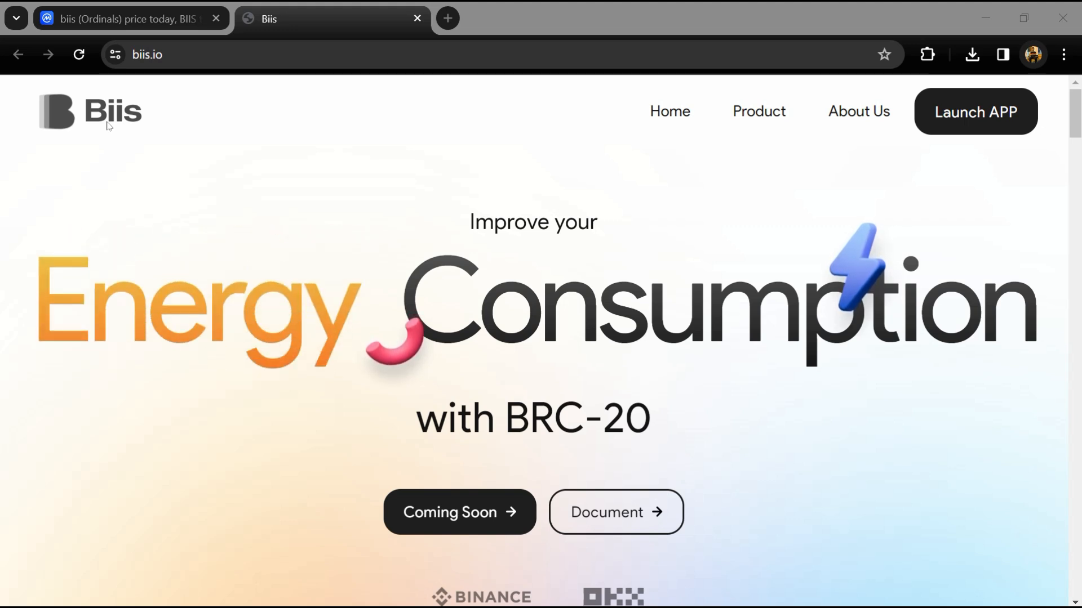
# Scroll down the other page, then return to the CoinMarketCap biis (Ordinals) tab.
pyautogui.scroll(-3)
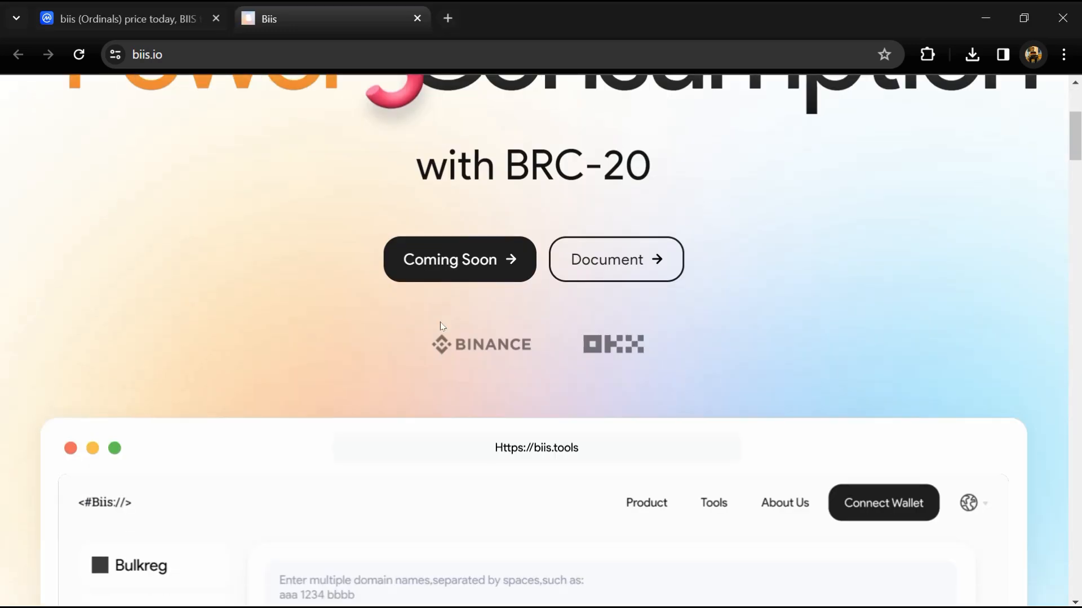
pyautogui.scroll(-3)
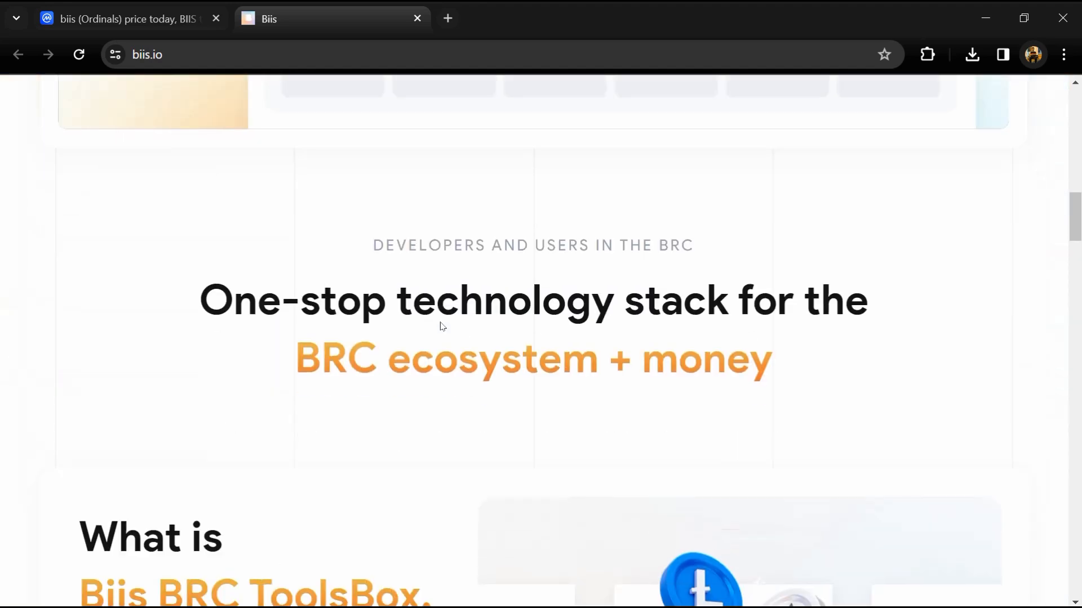
pyautogui.scroll(-3)
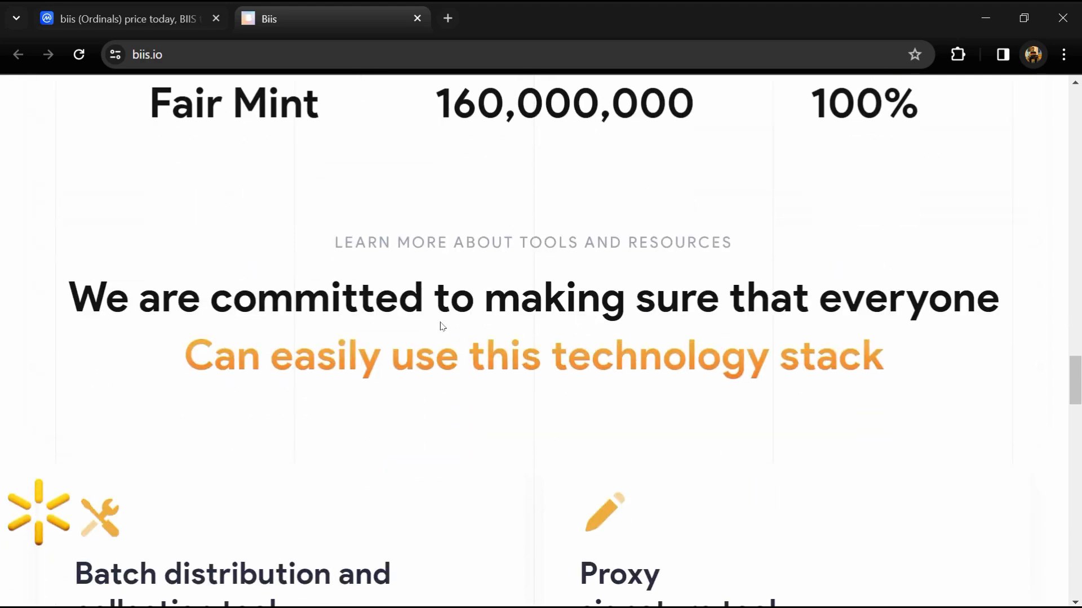
pyautogui.scroll(-3)
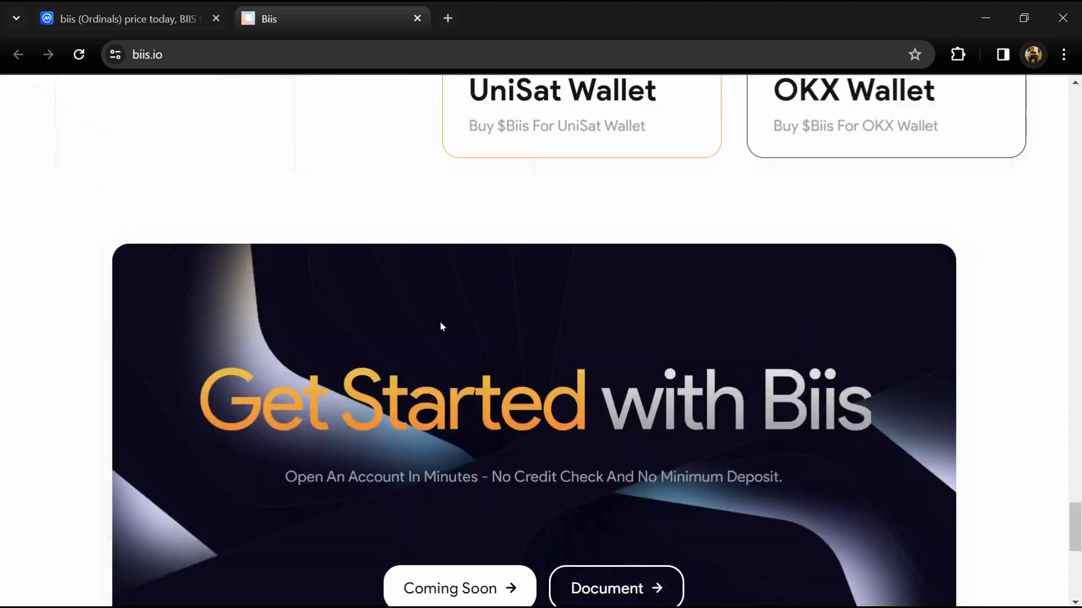
pyautogui.scroll(-3)
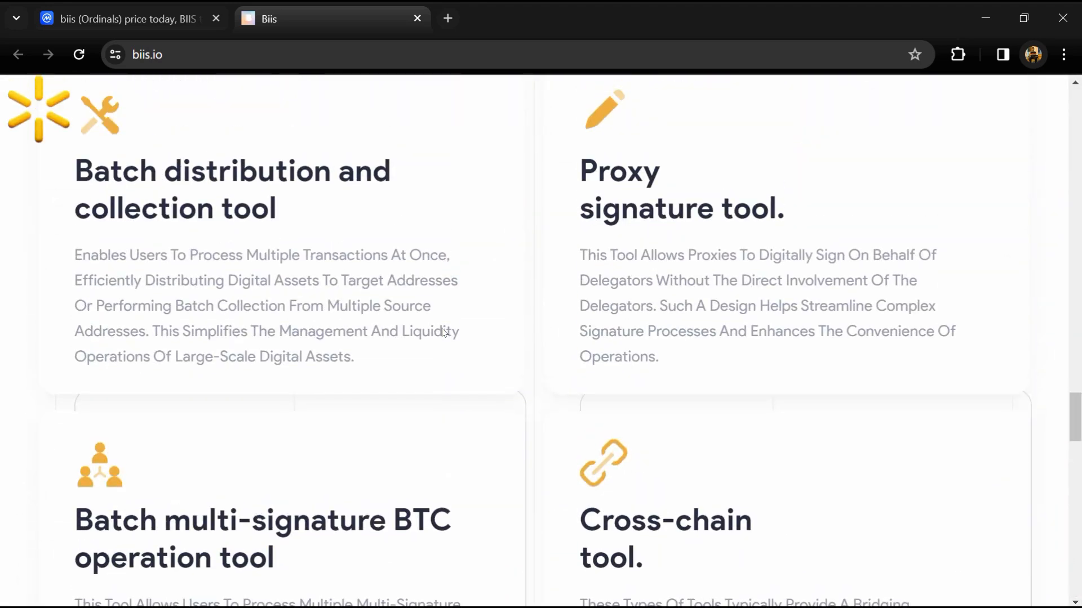
pyautogui.scroll(-3)
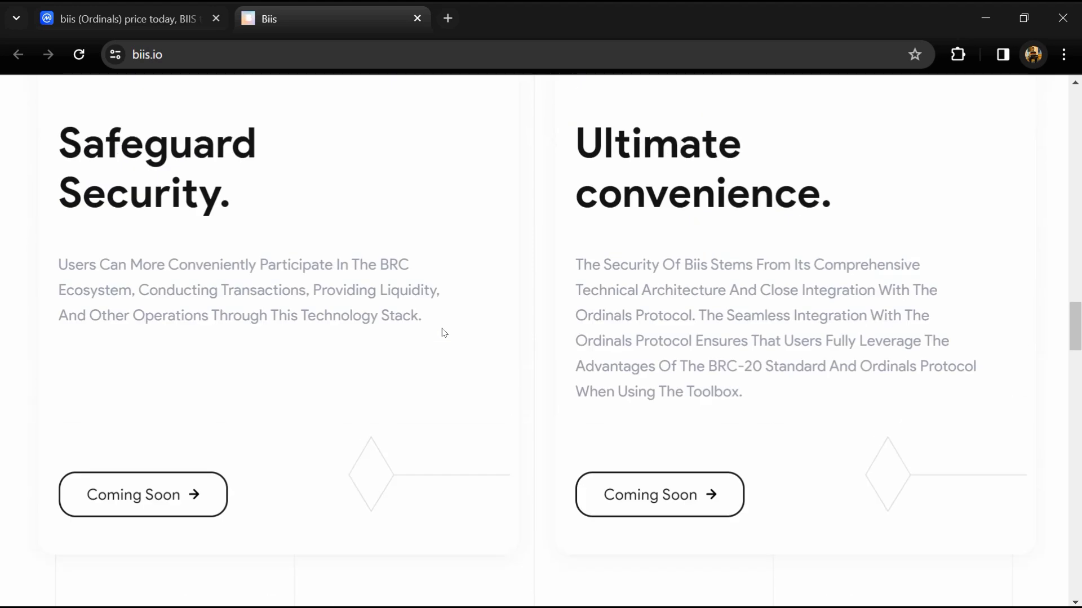
pyautogui.click(124, 19)
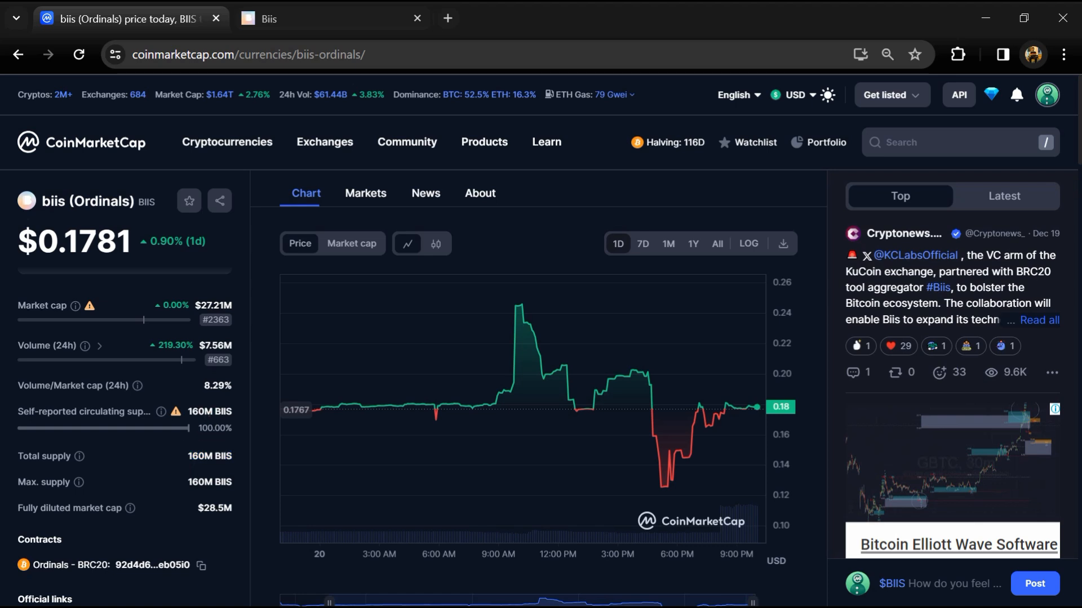
# Highlight the 160M BIIS circulating supply figure and head to the Markets section.
pyautogui.doubleClick(208, 412)
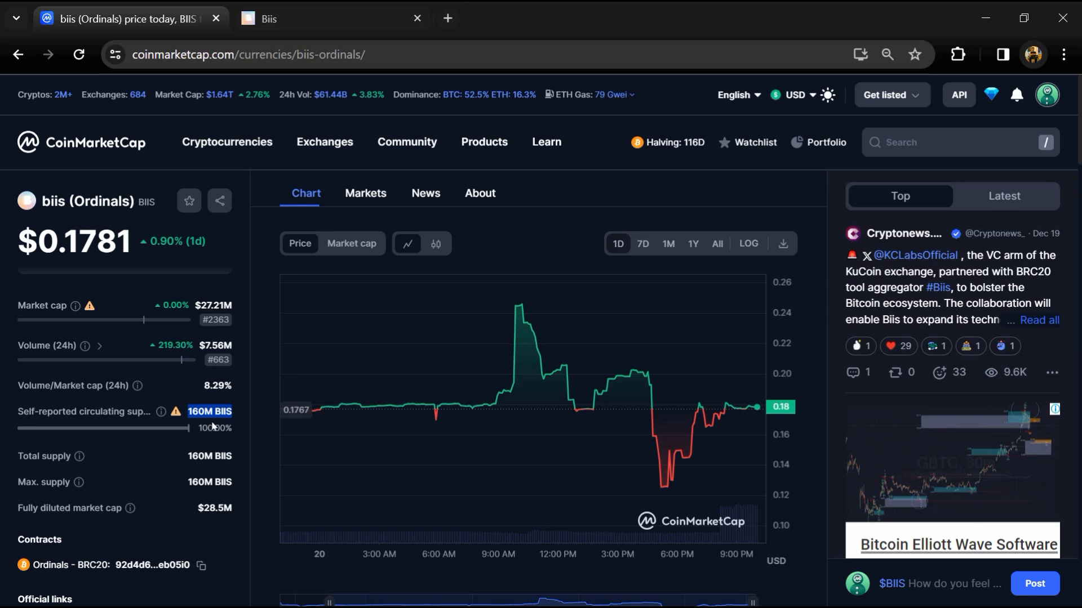
pyautogui.click(365, 192)
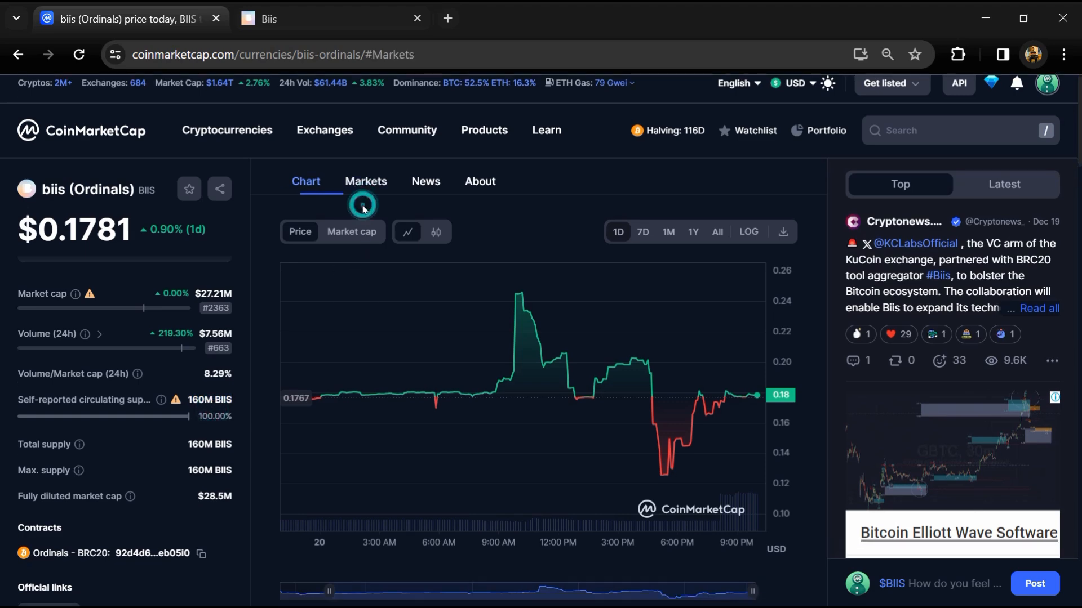
# Show the biis markets table with OKX Ordinals, UniSat and KuCoin pairs, checking the All pairs filter.
pyautogui.click(365, 180)
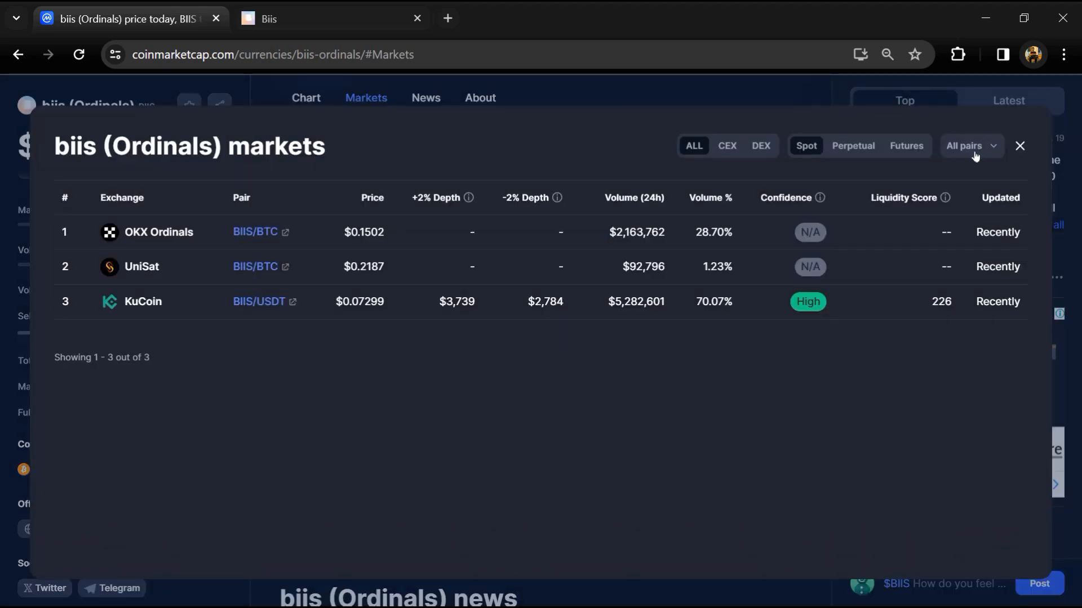
pyautogui.click(967, 145)
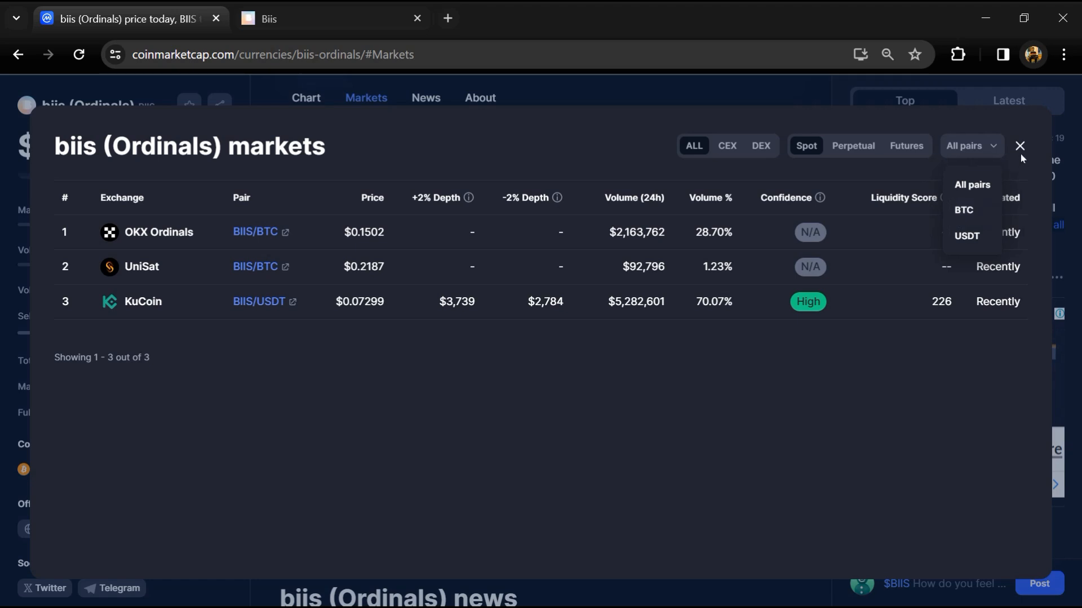
pyautogui.click(1020, 145)
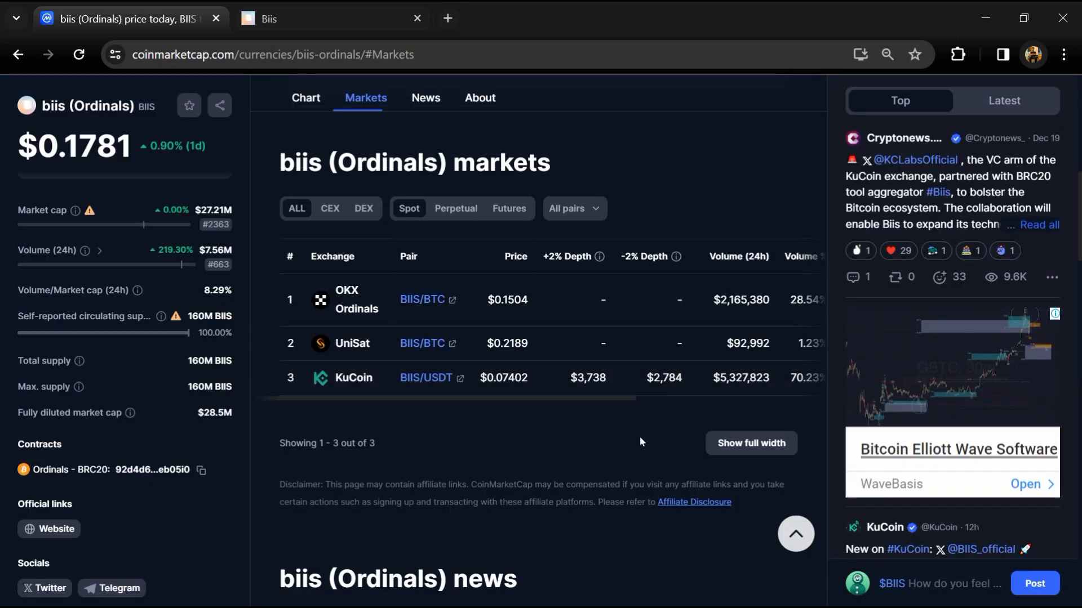
pyautogui.moveTo(921, 65)
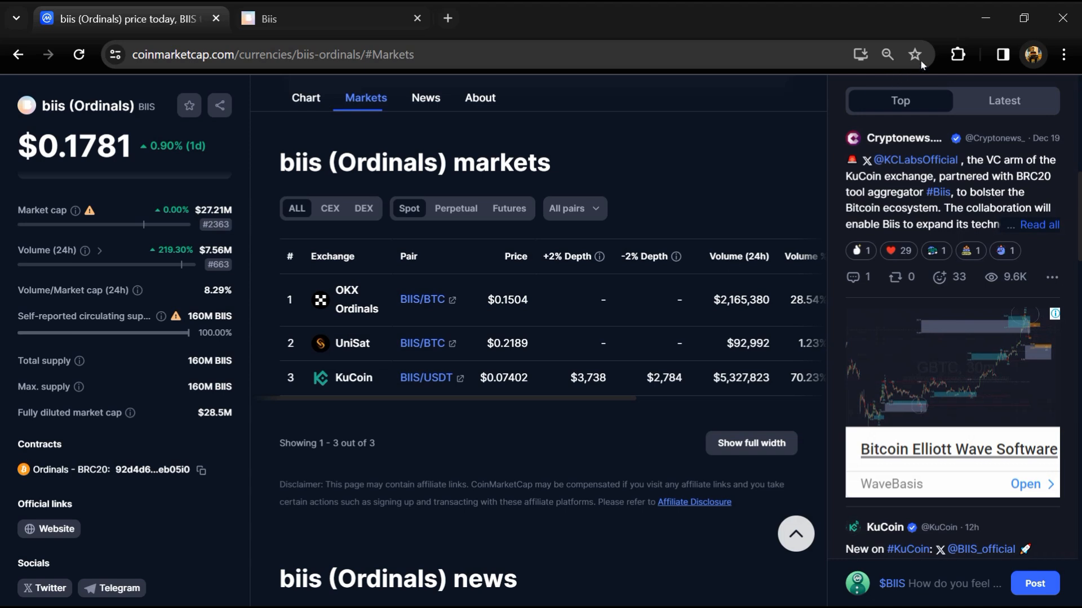
pyautogui.moveTo(640, 442)
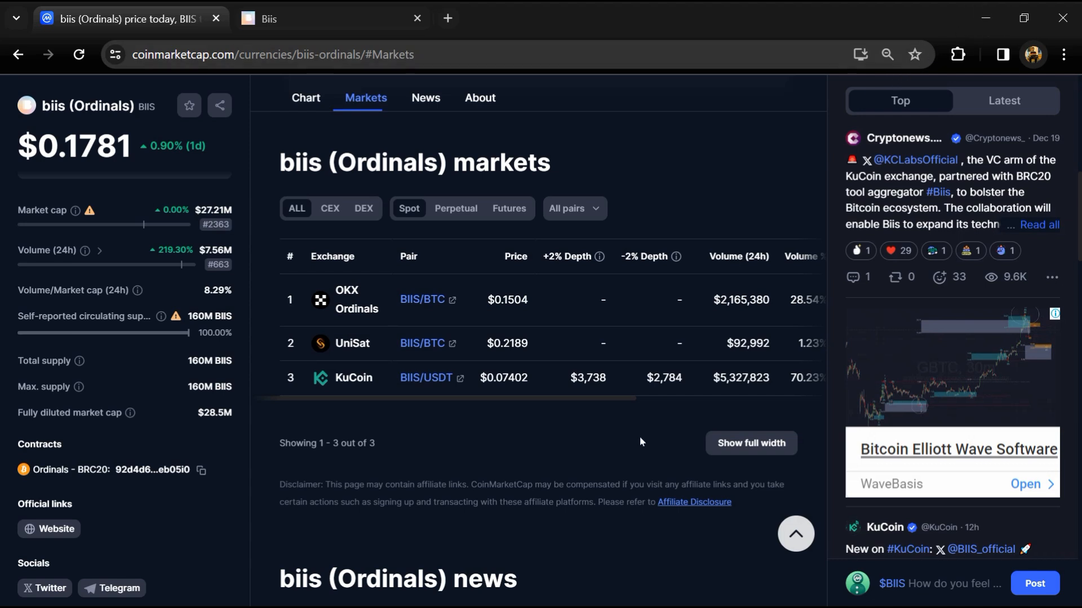